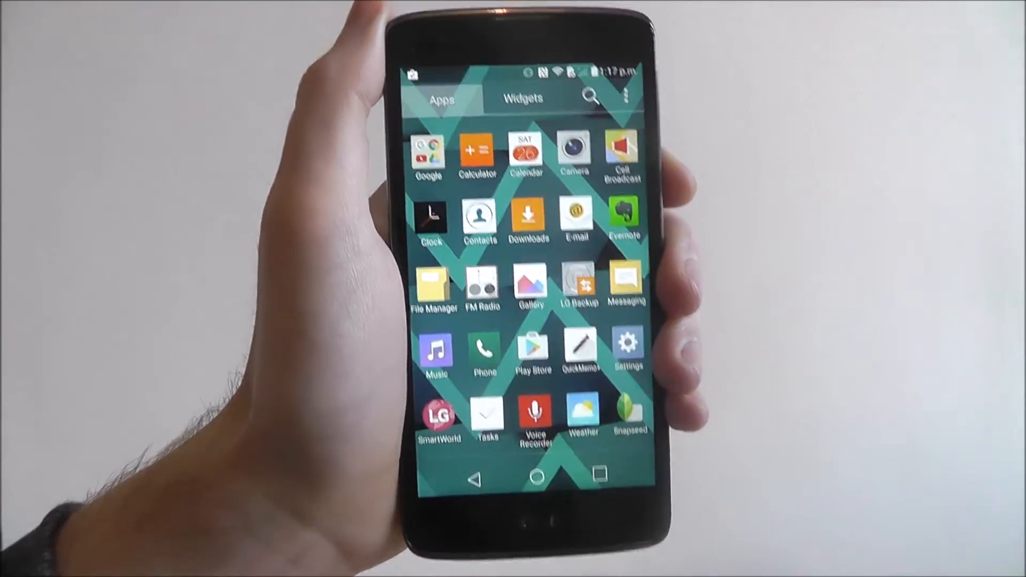
# Step: Reach the About phone page via Settings' General section
pyautogui.click(627, 350)
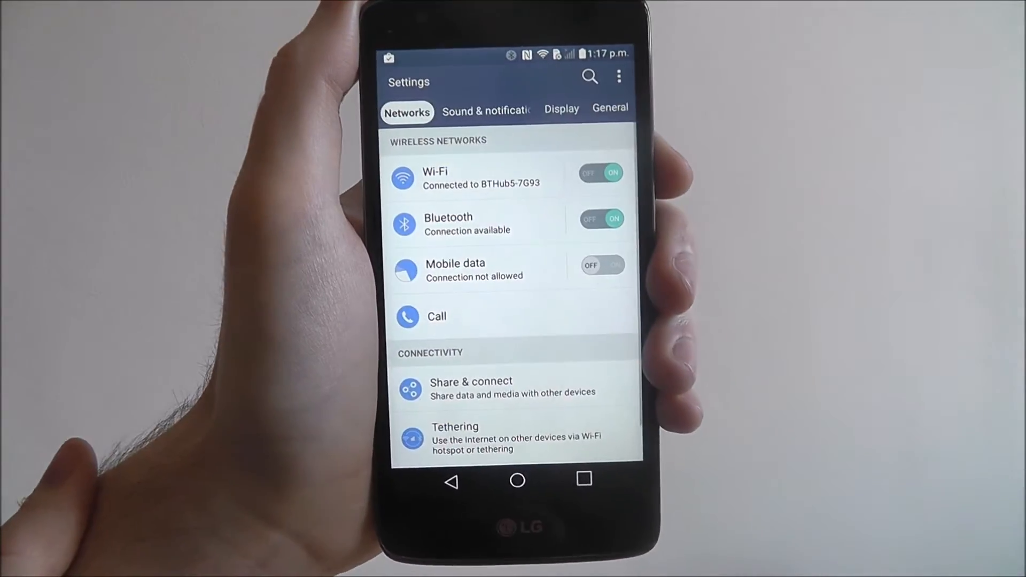
pyautogui.click(608, 108)
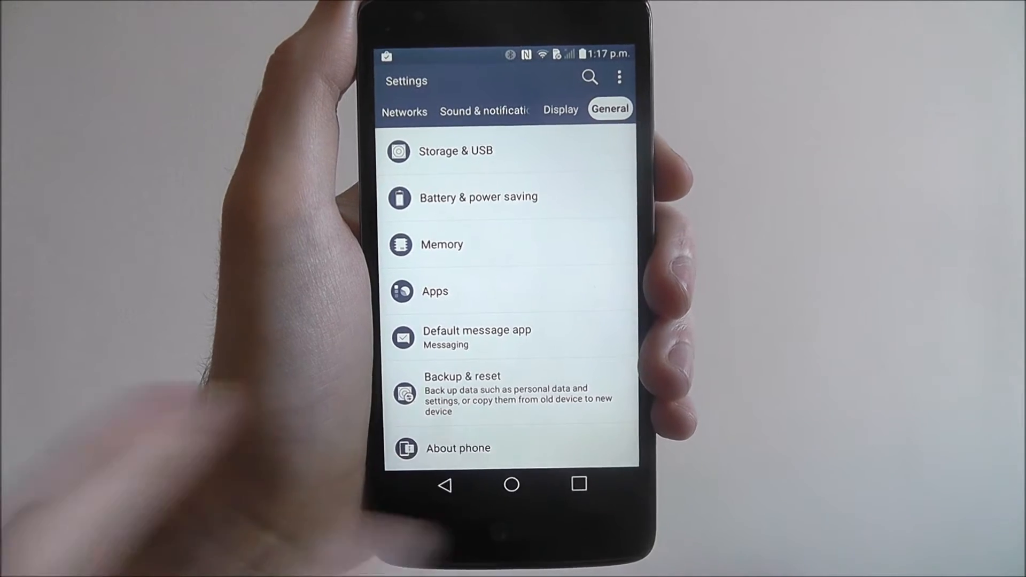
pyautogui.click(459, 448)
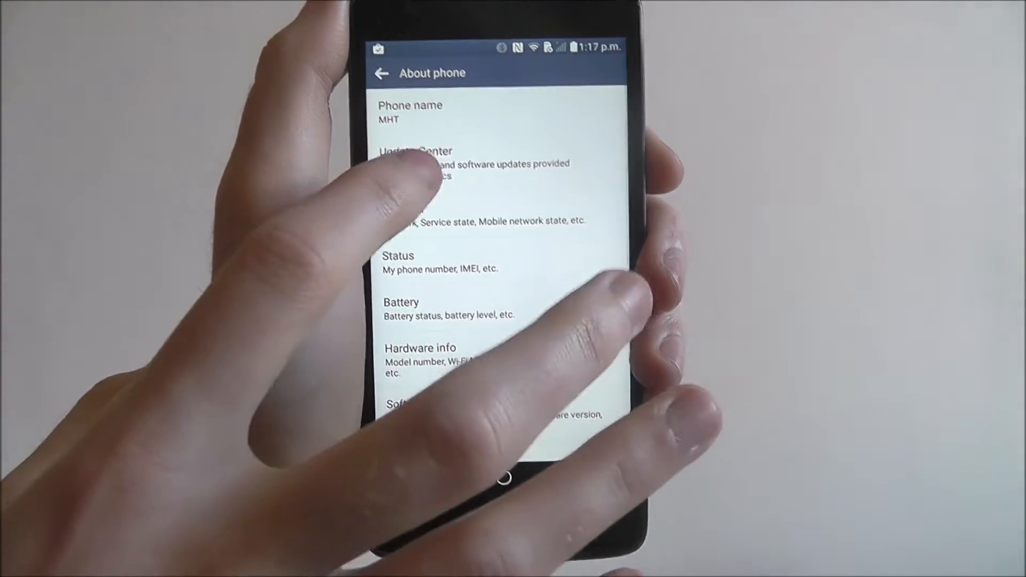
# Step: Run 'Check now for update' from the Software Update page
pyautogui.click(415, 160)
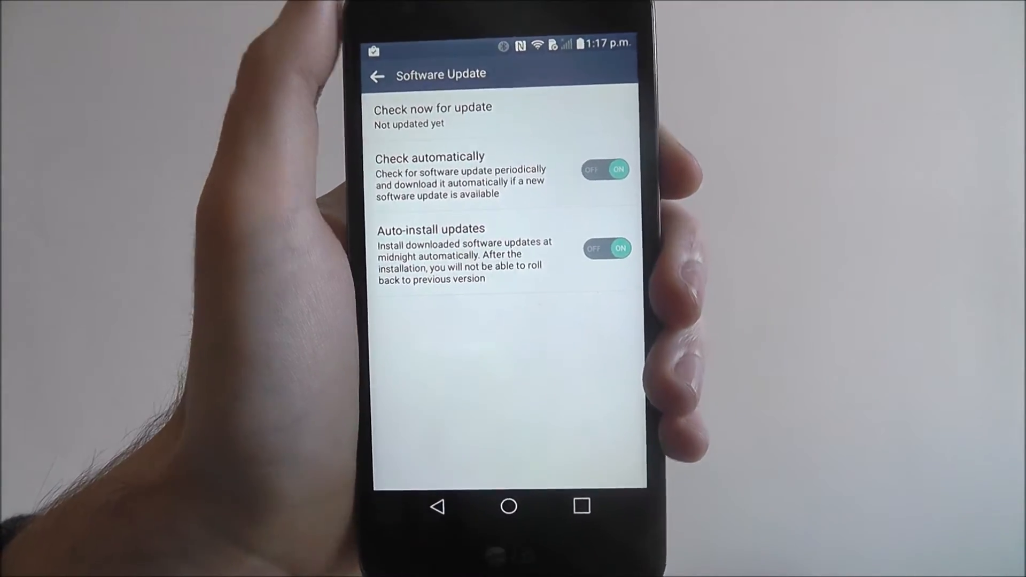
pyautogui.click(431, 108)
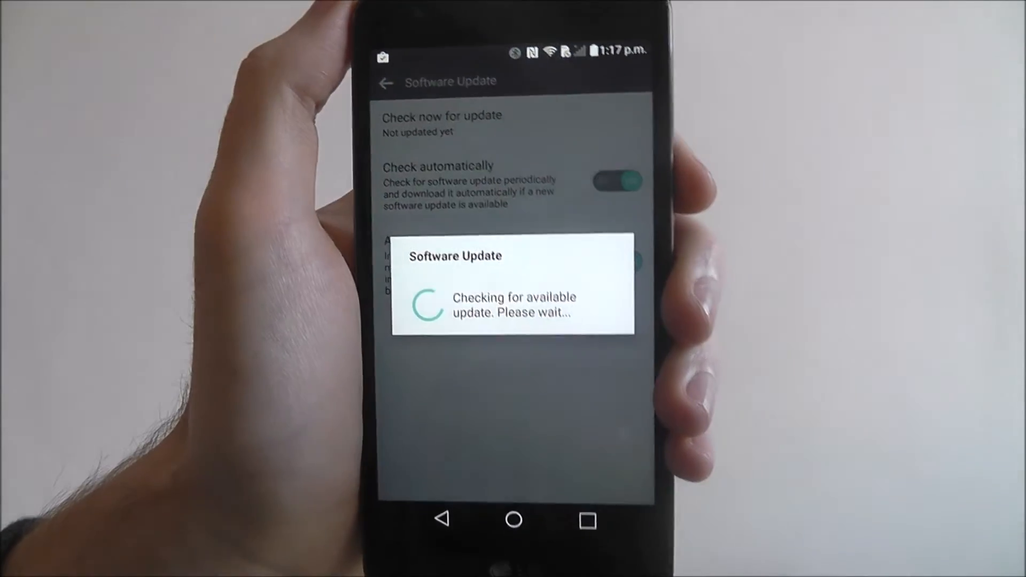